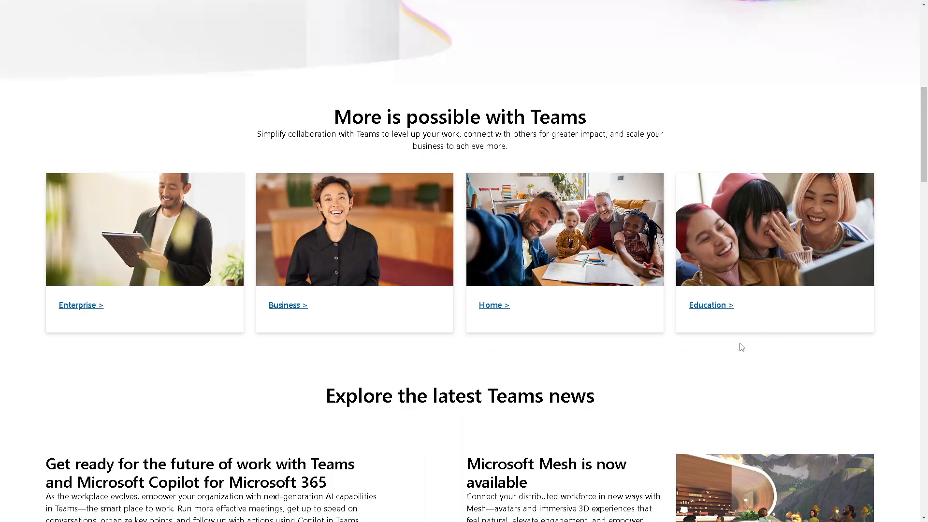
Go to the Microsoft sign-in, view other sign-in options, then reach the Atlassian log-in page.
scroll("down", 3)
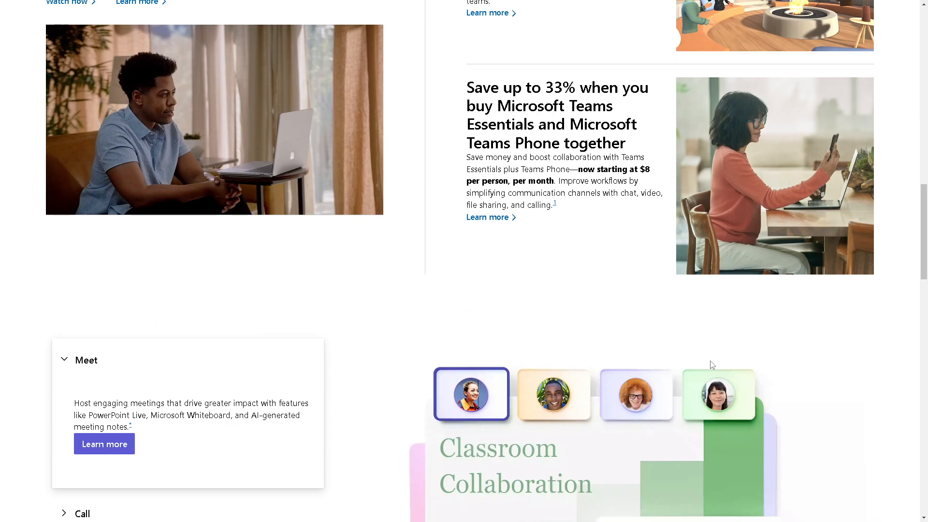
scroll("down", 3)
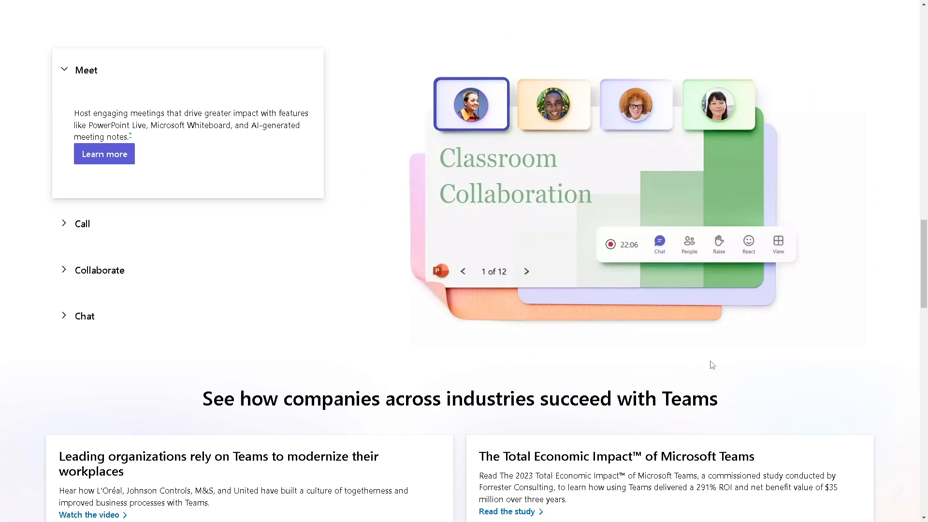
scroll("down", 3)
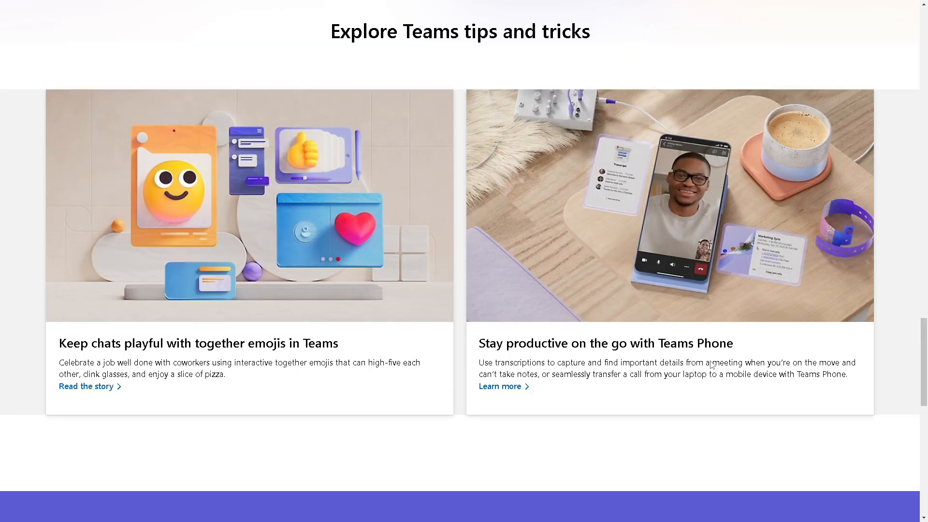
scroll("down", 3)
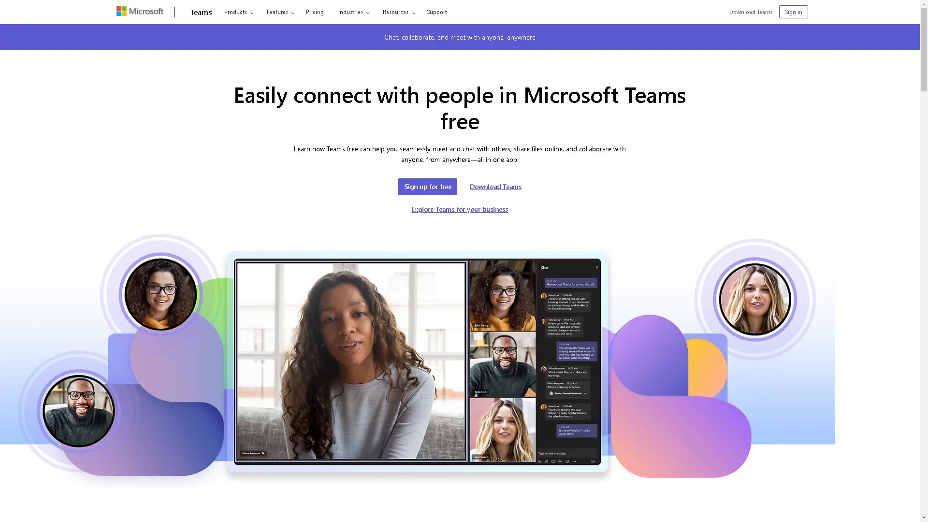
mouse_move(780, 25)
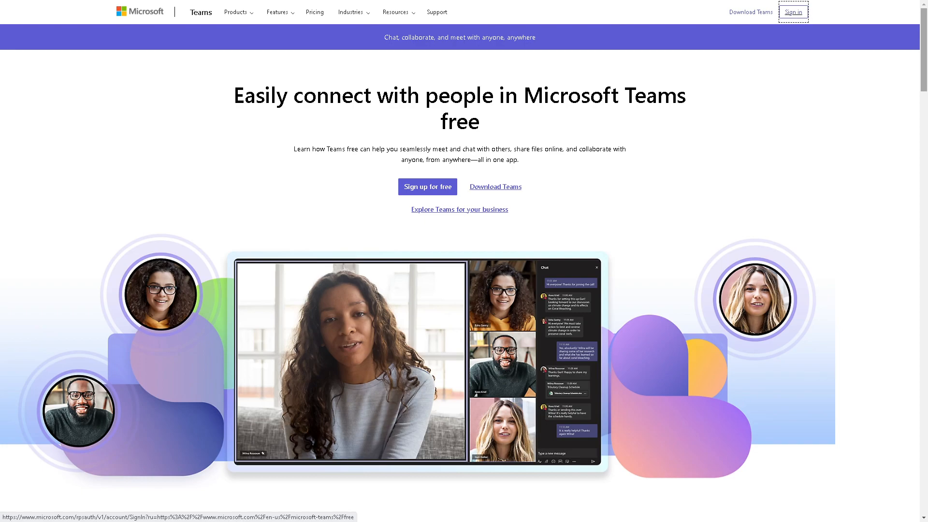
left_click(793, 12)
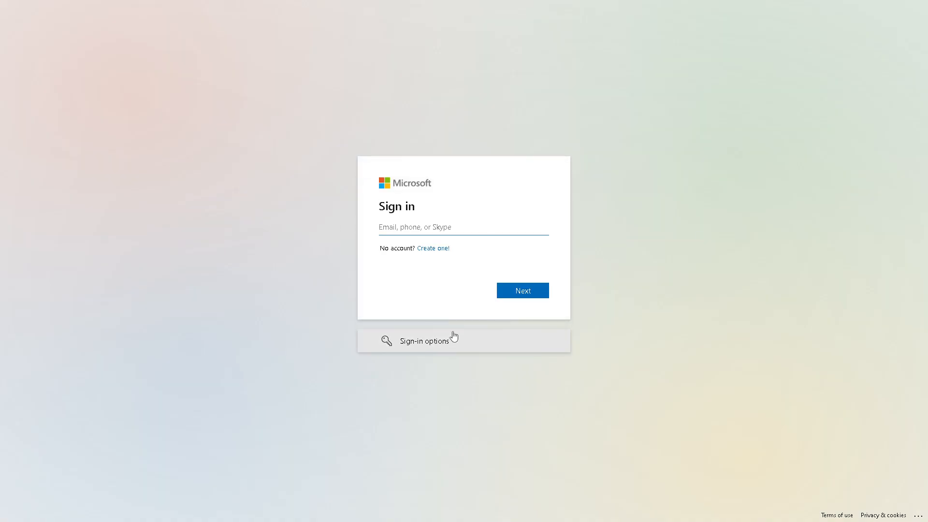
mouse_move(401, 296)
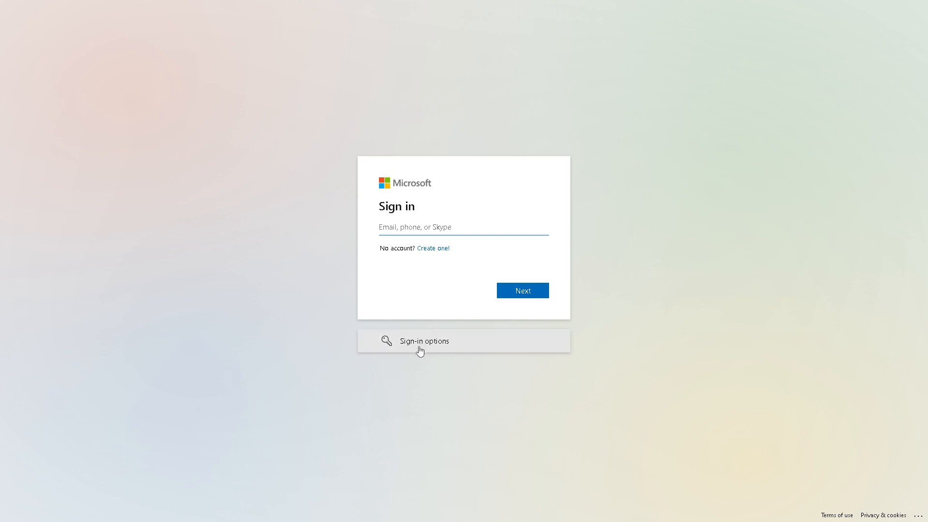
left_click(424, 341)
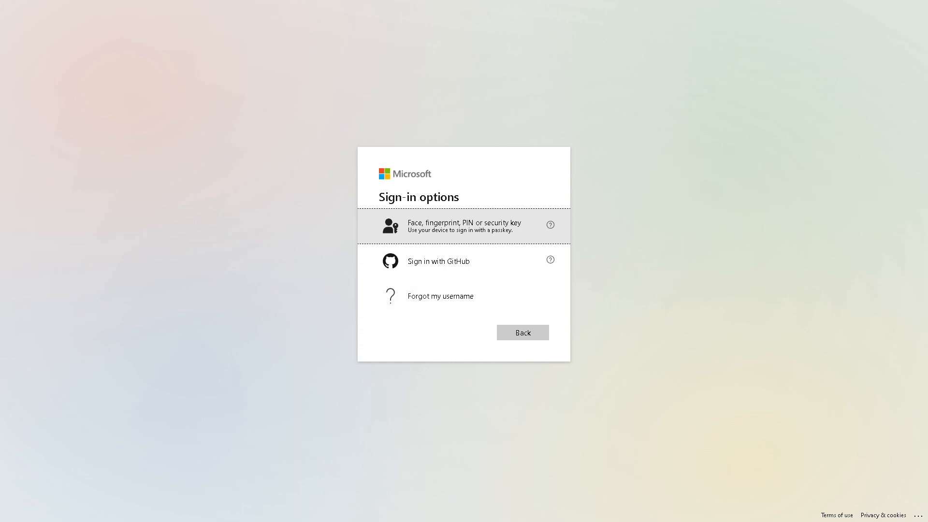
left_click(522, 331)
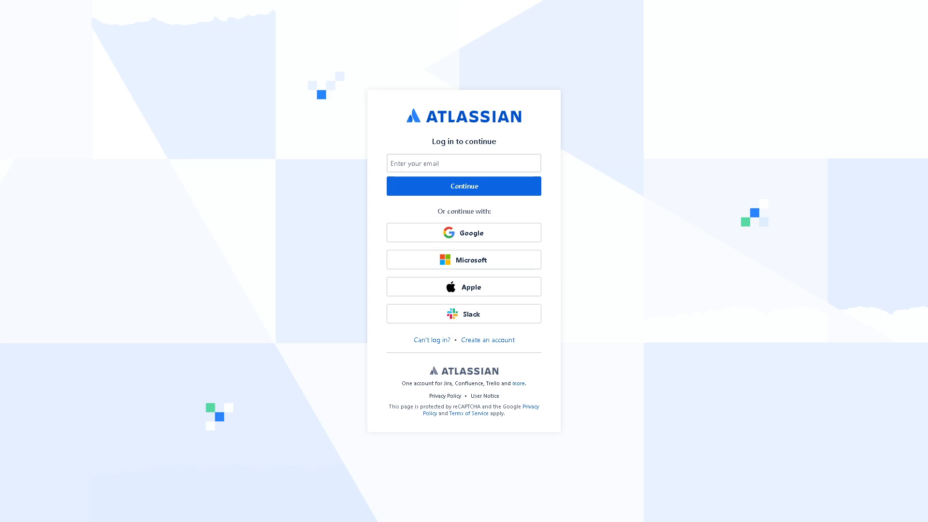
Proceed from the Atlassian log-in toward the Jira sign-up page.
left_click(487, 339)
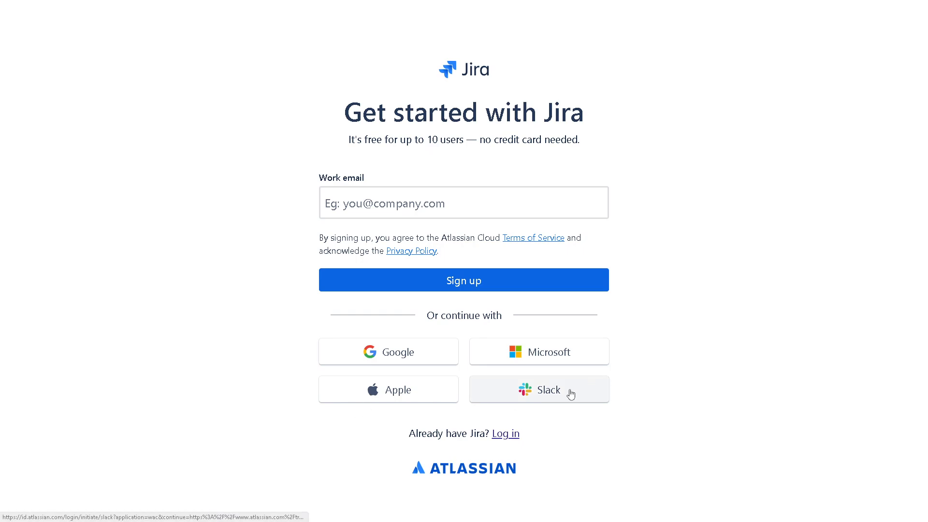
mouse_move(397, 285)
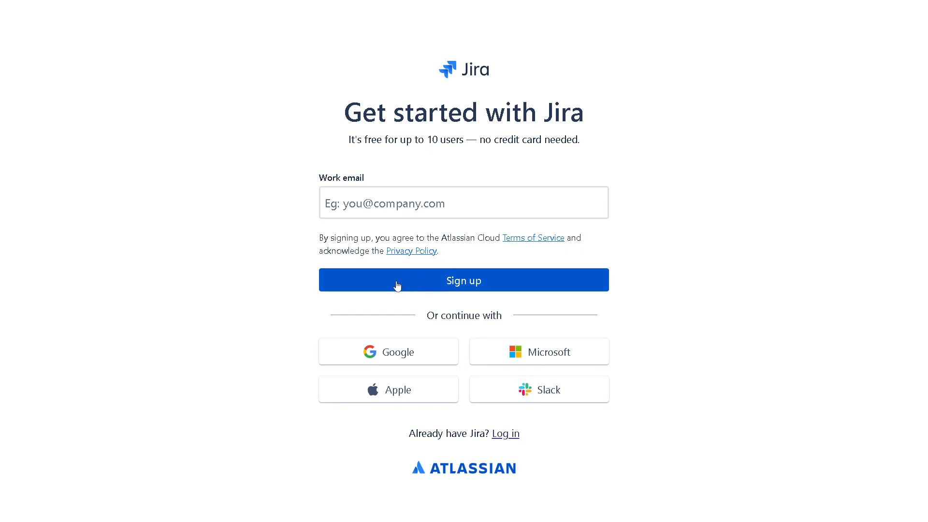
mouse_move(397, 287)
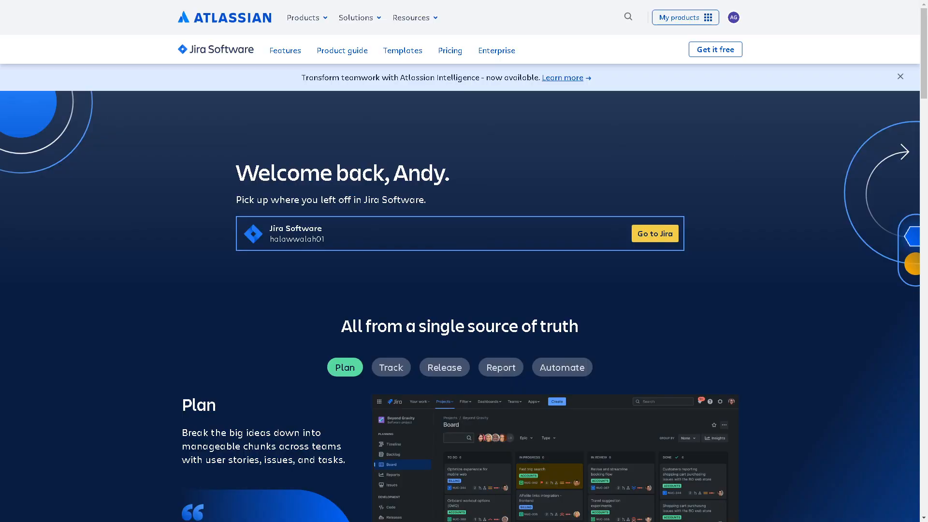
mouse_move(405, 309)
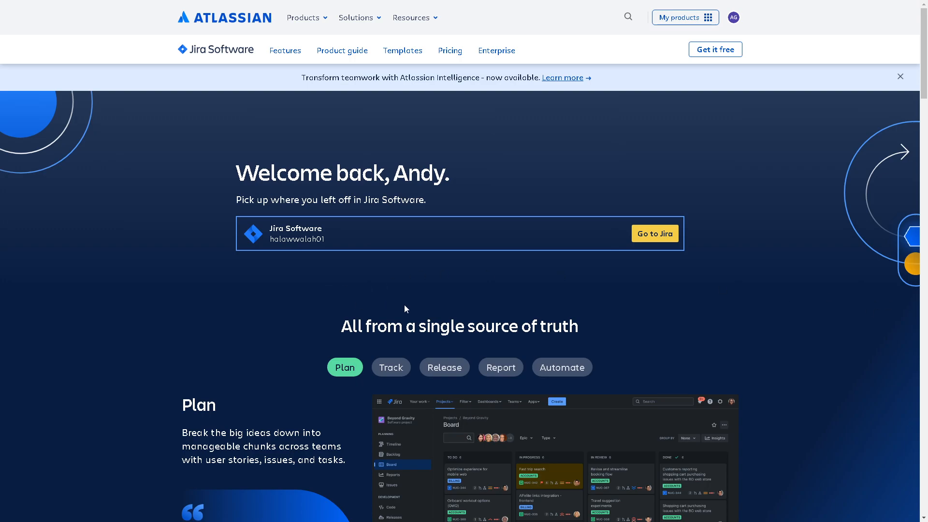
mouse_move(437, 319)
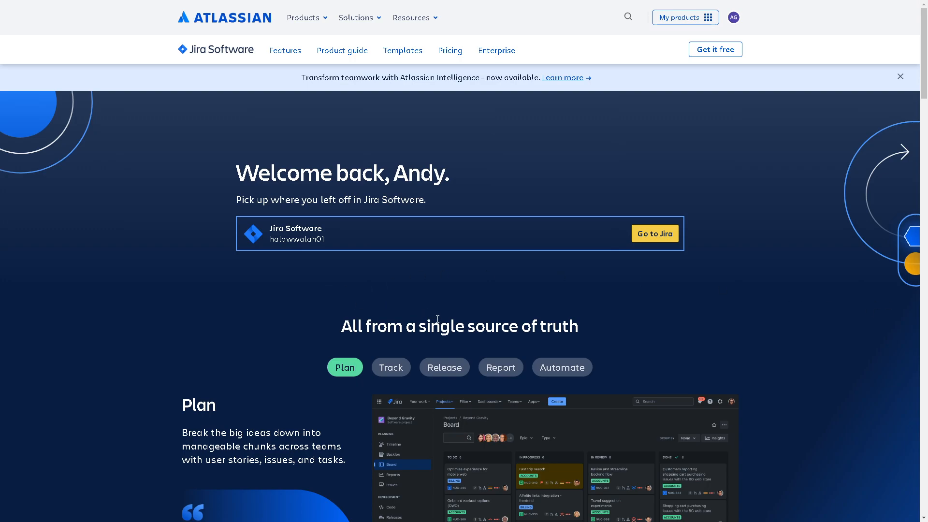
scroll("down", 3)
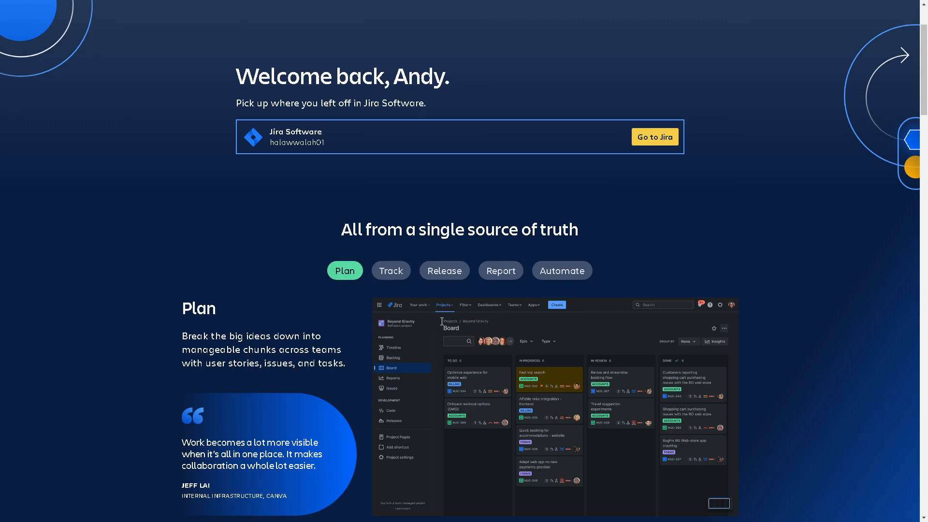
scroll("down", 3)
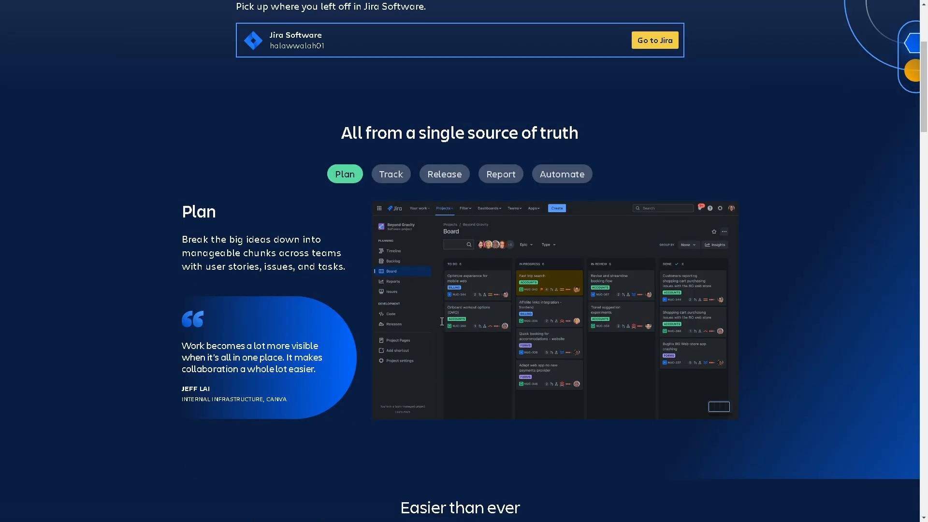
scroll("down", 3)
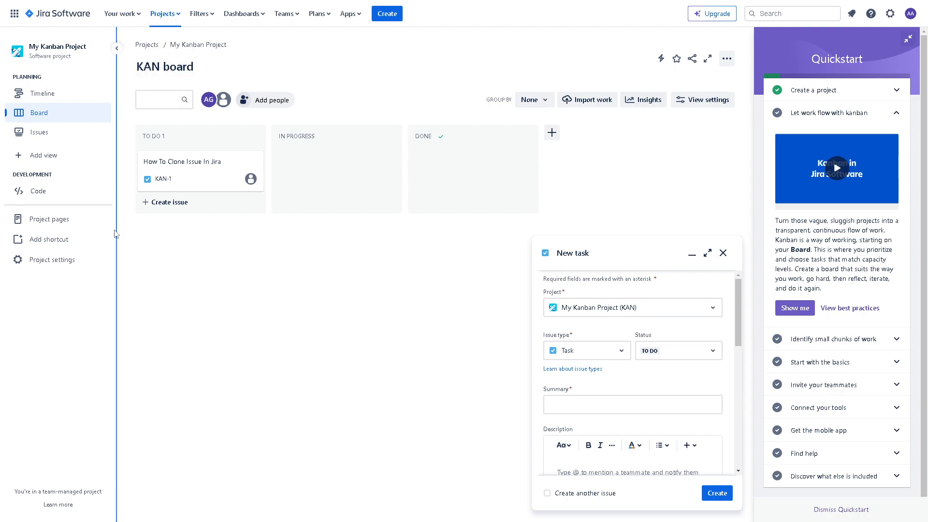
mouse_move(186, 268)
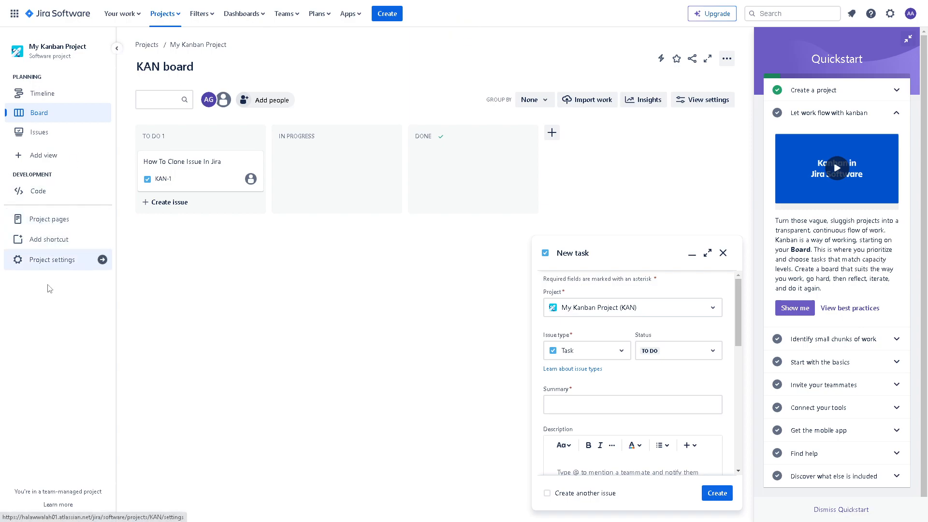
mouse_move(91, 72)
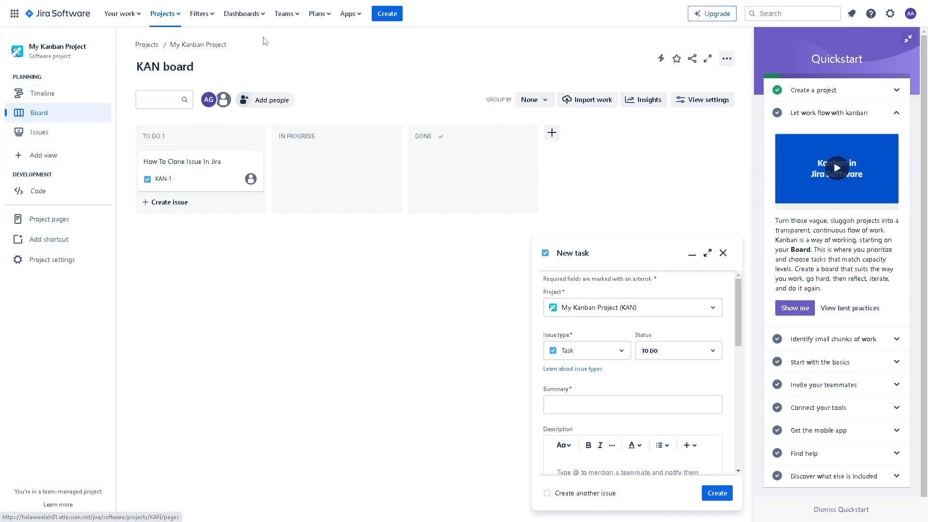
Show the Apps menu listing installed GitHub and Salesforce integrations and recommended apps.
left_click(349, 13)
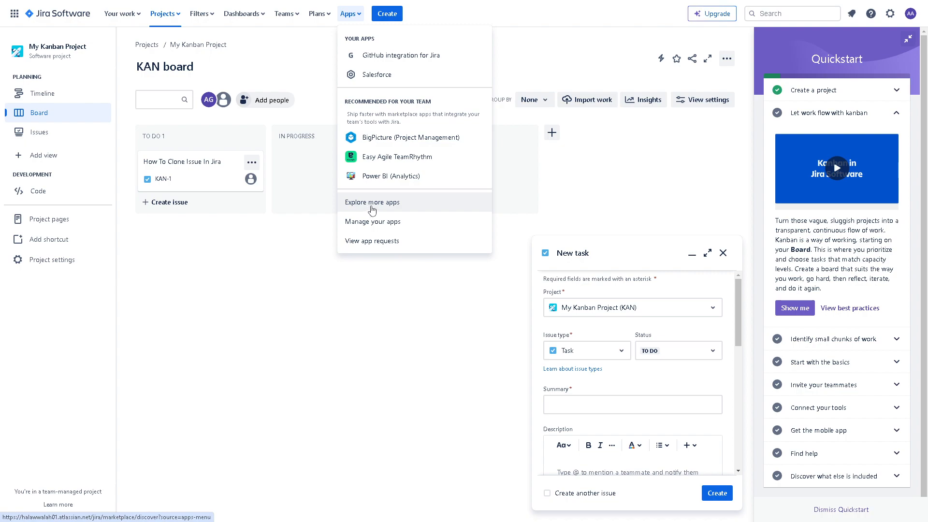
mouse_move(371, 202)
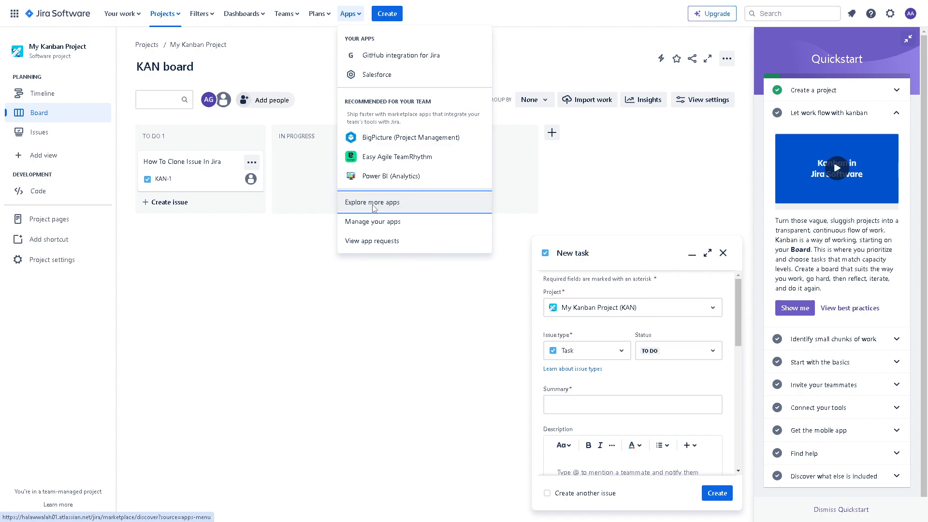
Search the app marketplace for 'Microsoft teams', returning 37 Teams connector results.
left_click(371, 202)
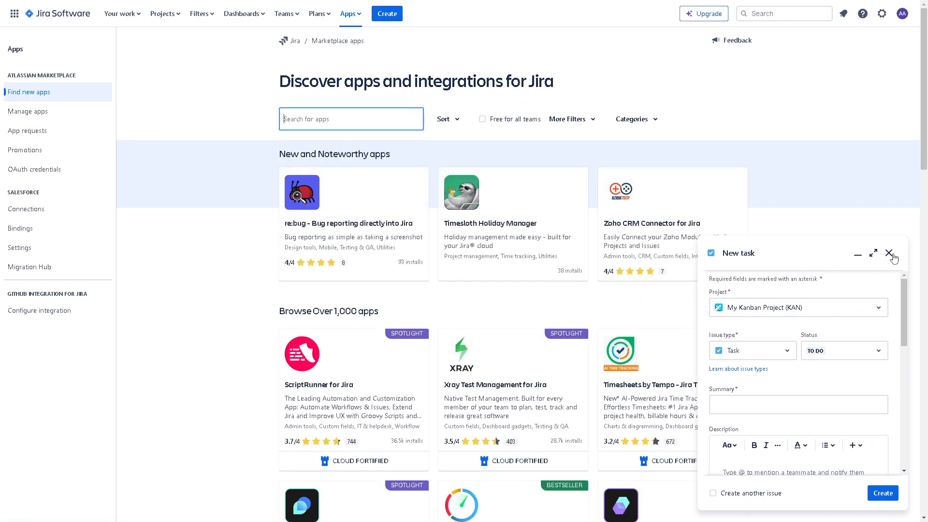
left_click(890, 253)
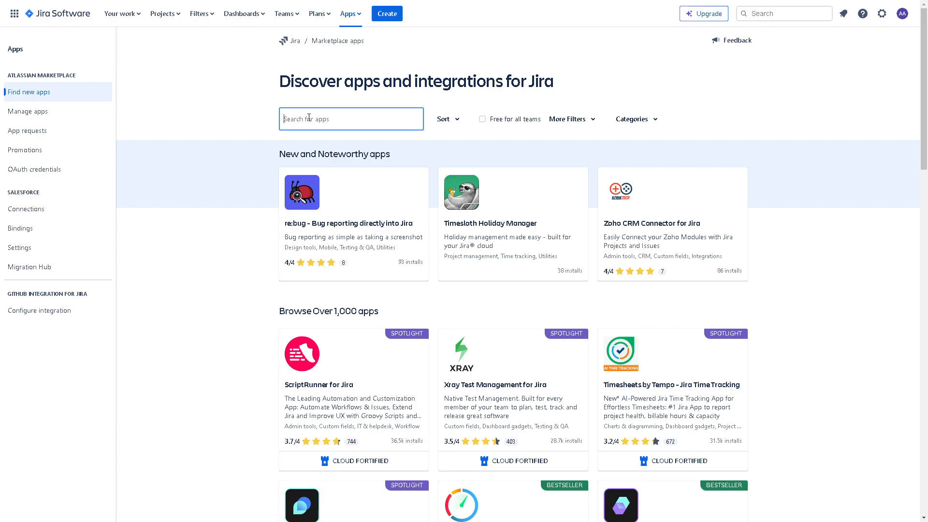
type("Microsoft teams")
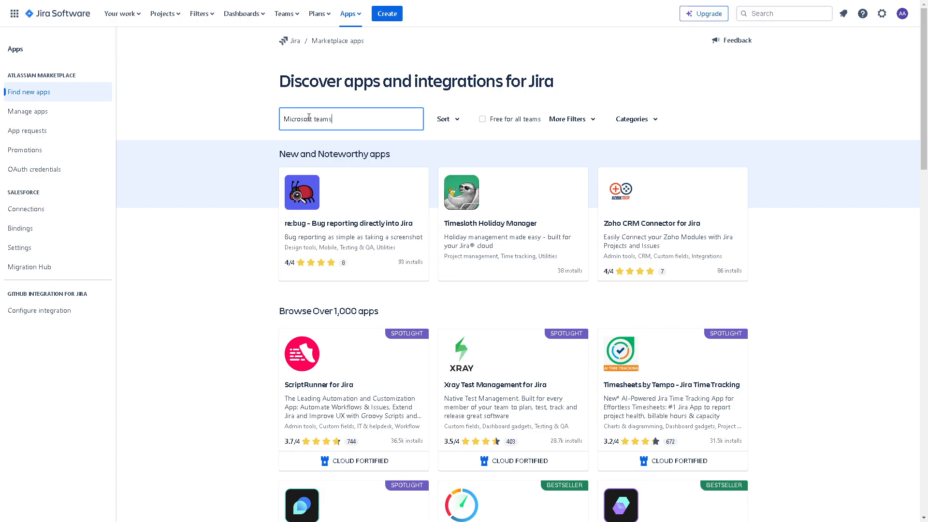
key("Return")
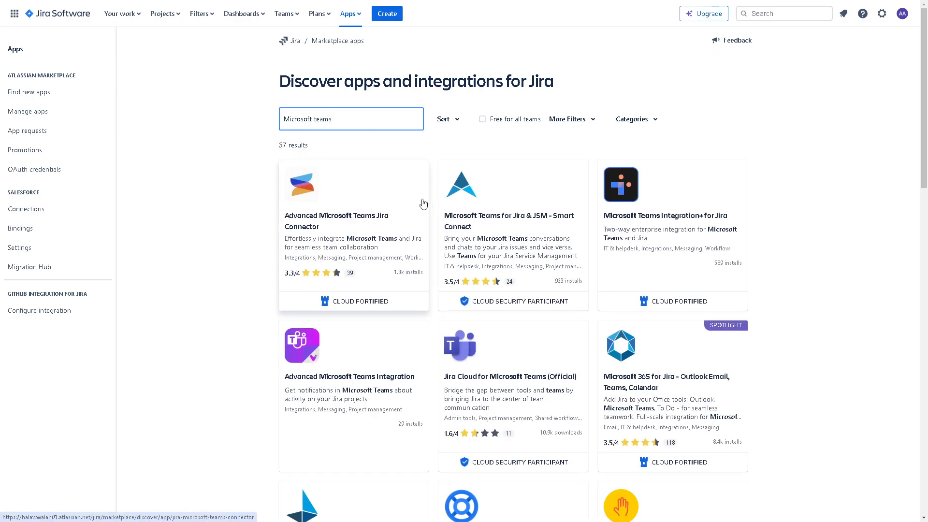
mouse_move(239, 214)
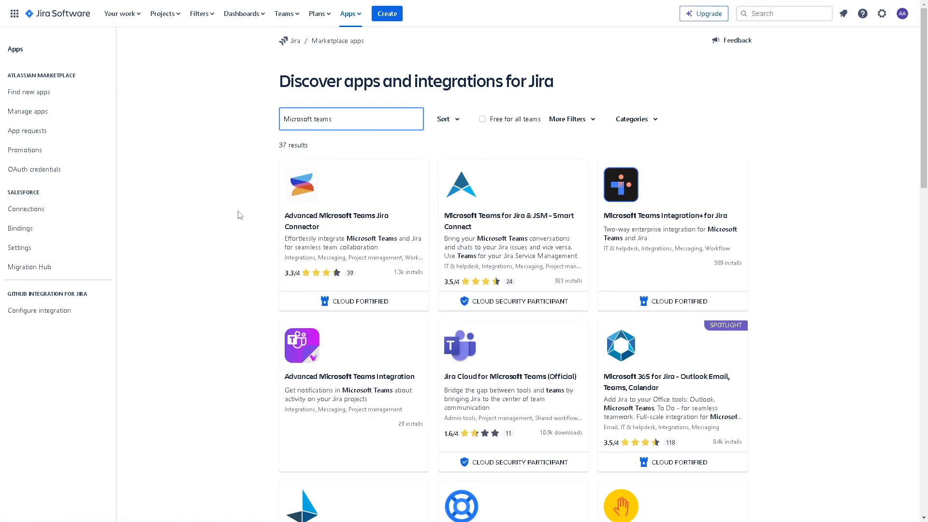
left_click(350, 118)
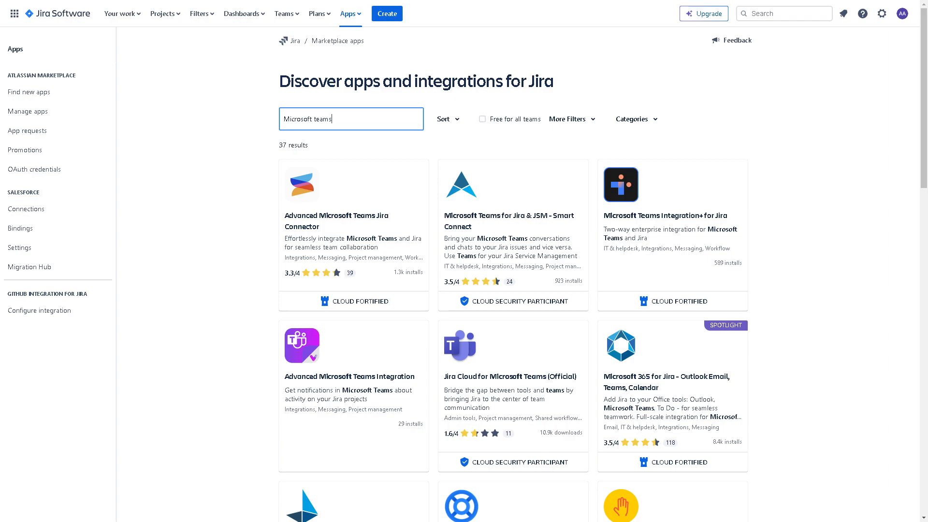
Scroll the results to the Microsoft 365 for Jira - Outlook Email, Teams, Calendar listing.
scroll("down", 3)
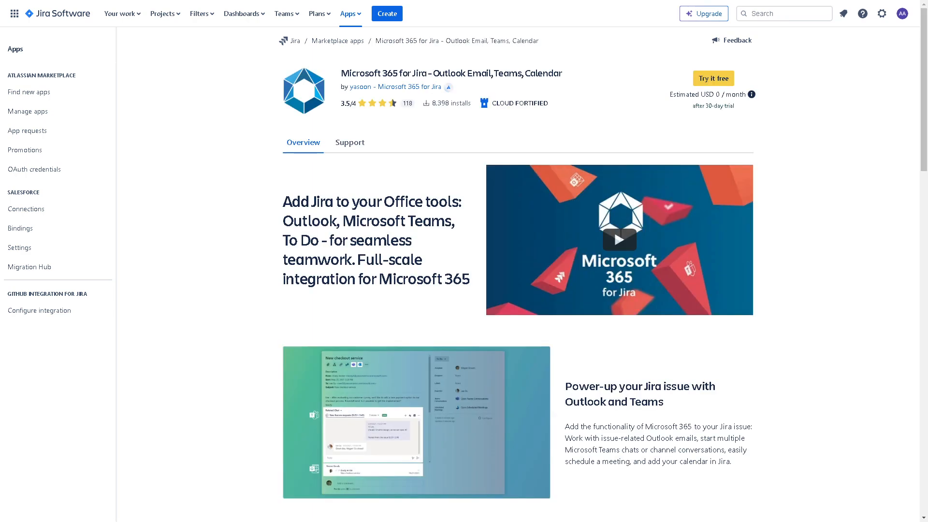
mouse_move(629, 101)
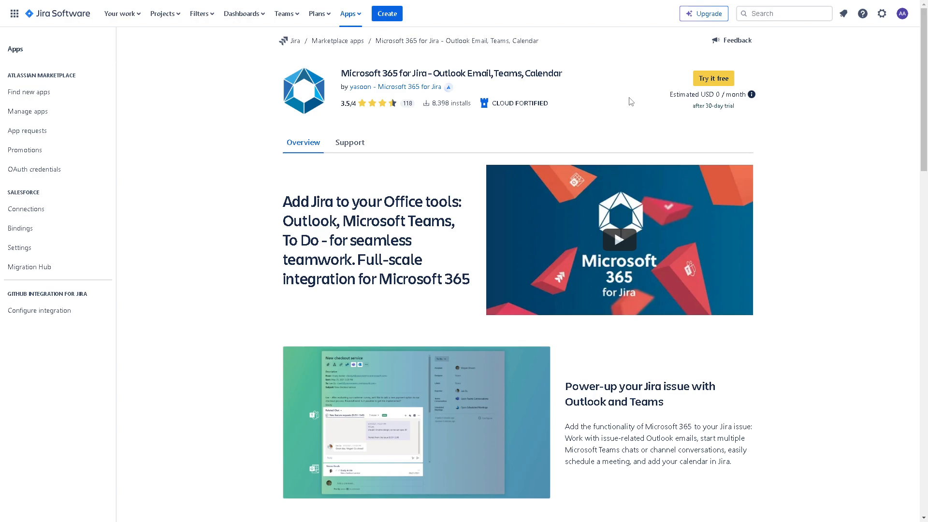
mouse_move(713, 78)
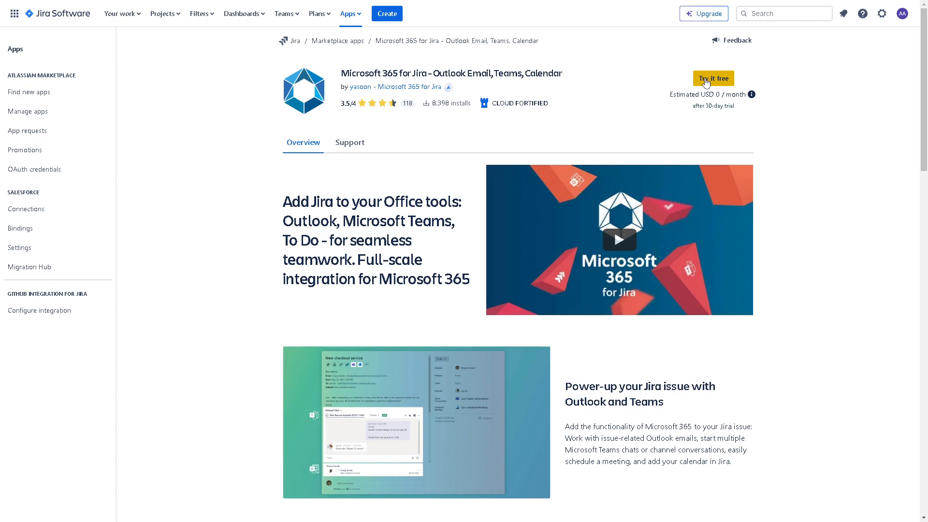
Try Microsoft 365 for Jira free, accept its permissions and start the trial installation.
left_click(713, 78)
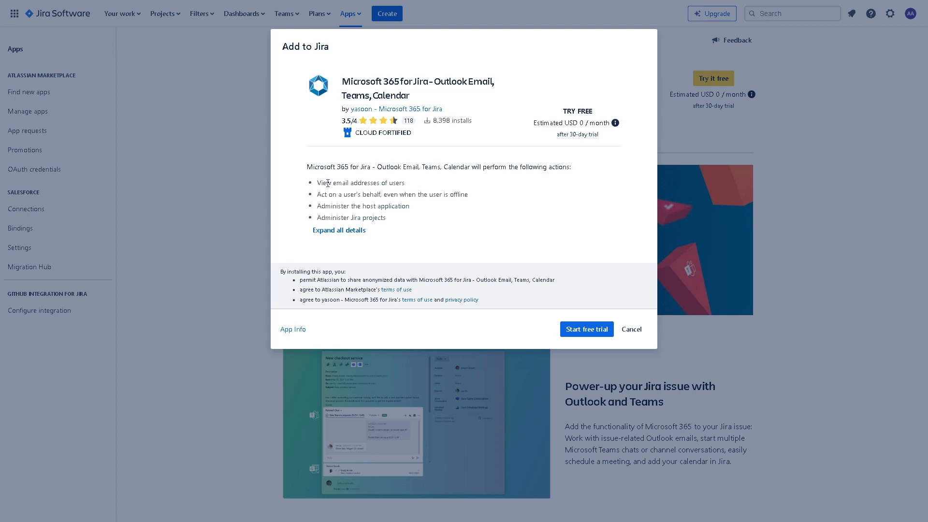
double_click(344, 183)
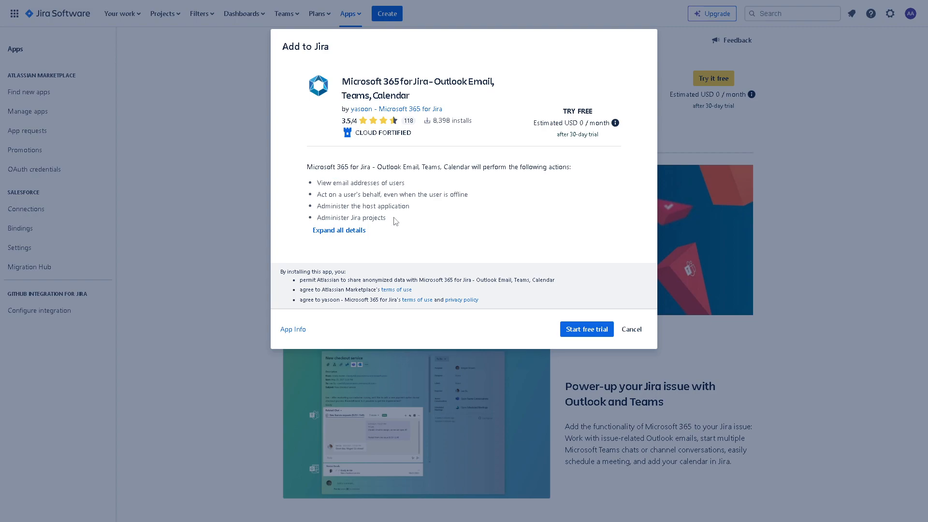
mouse_move(386, 193)
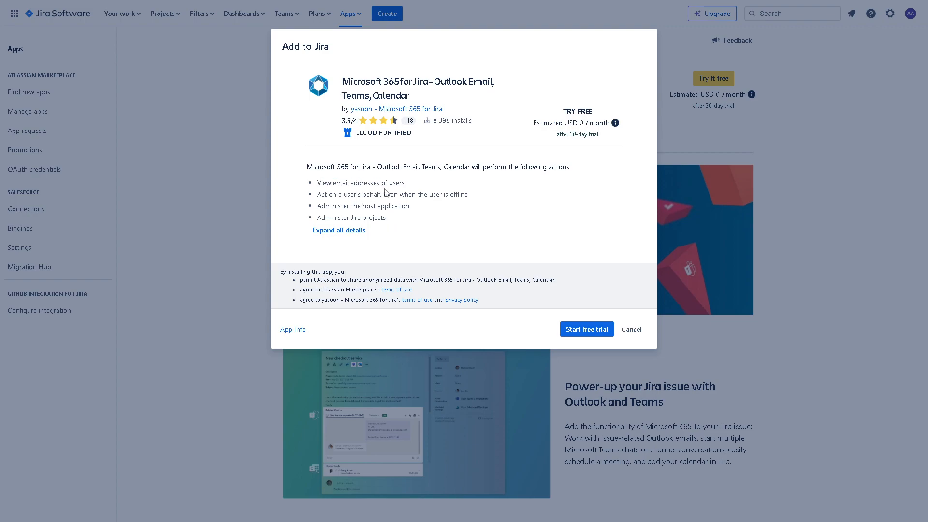
mouse_move(401, 220)
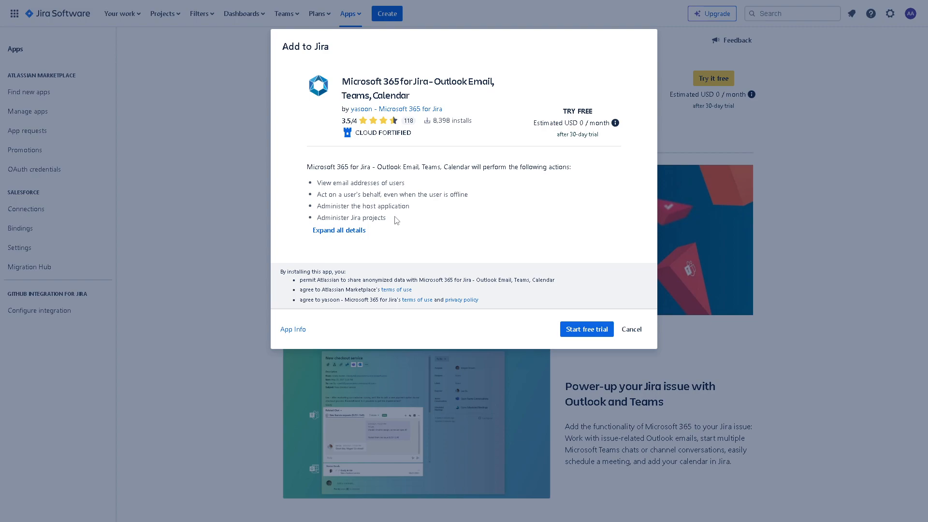
mouse_move(531, 315)
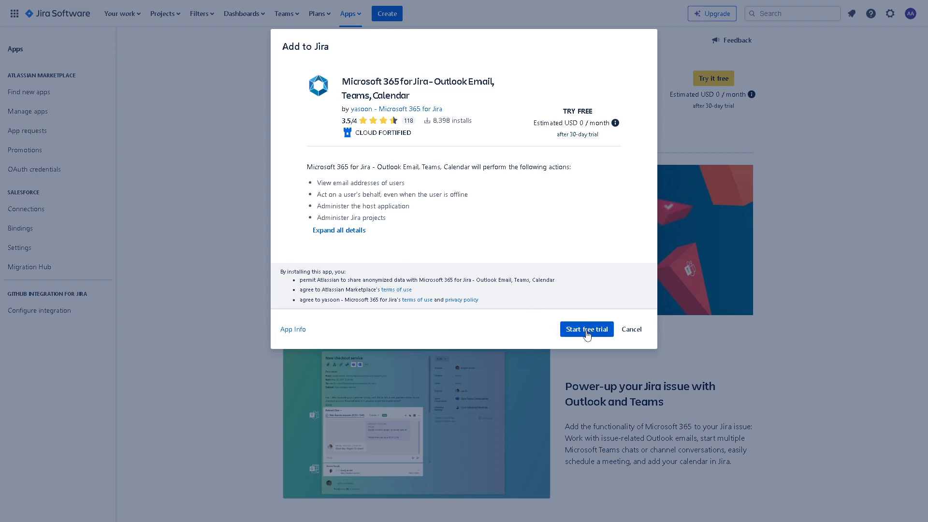
left_click(586, 329)
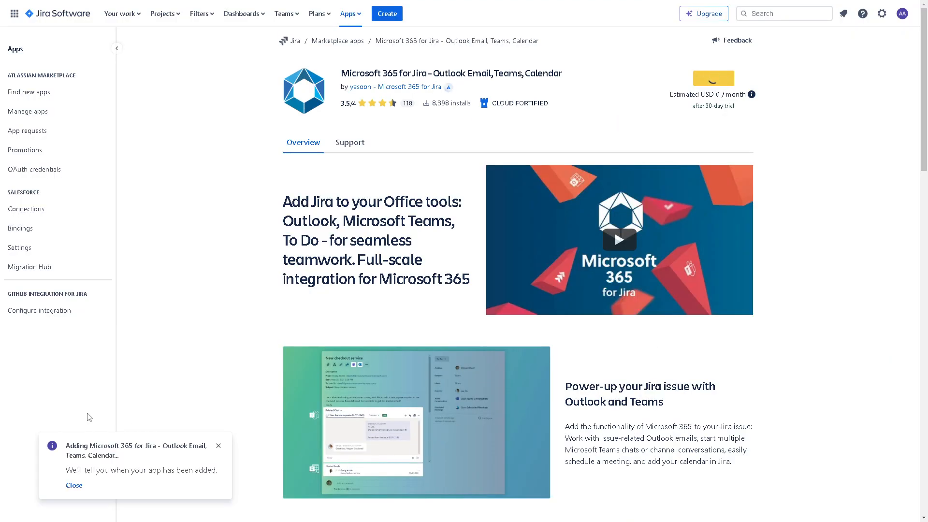
mouse_move(133, 461)
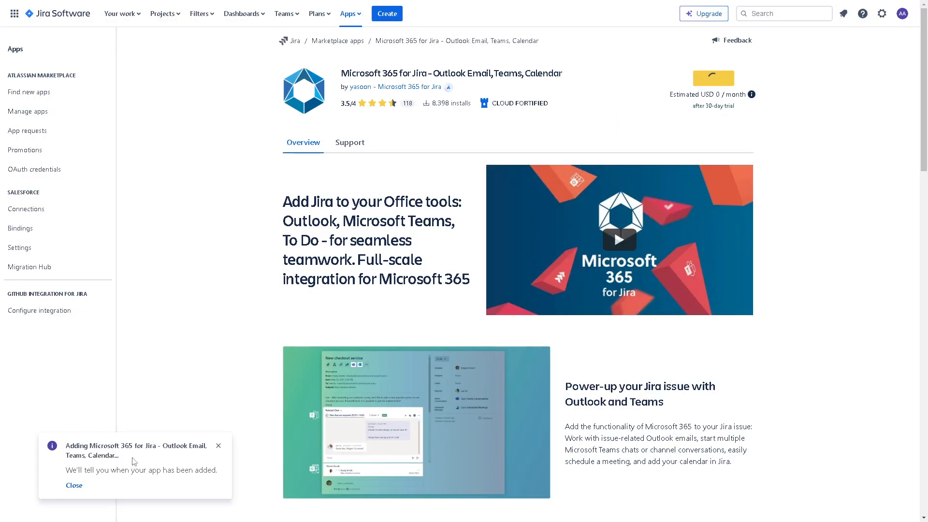
mouse_move(129, 460)
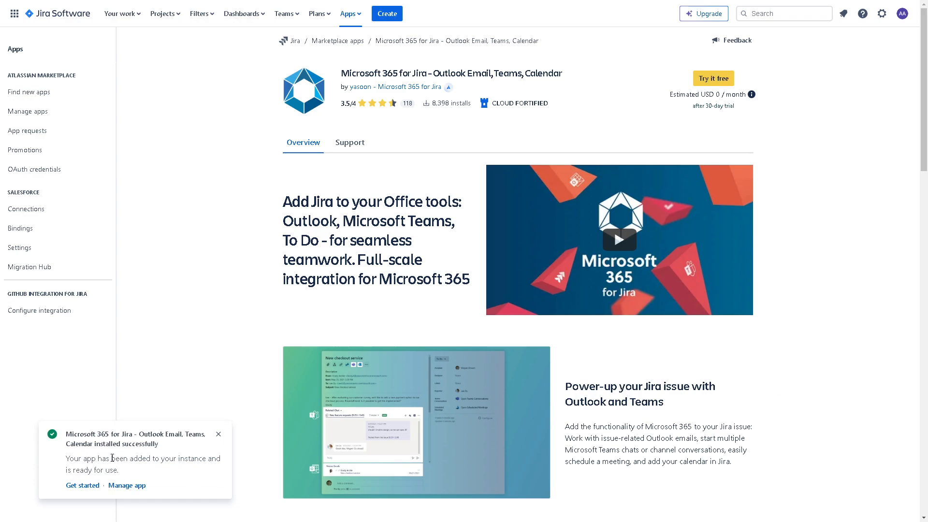
Manage the installed app, expanding Microsoft 365 for Jira to see its trial license valid until 19/Apr/24.
left_click(712, 77)
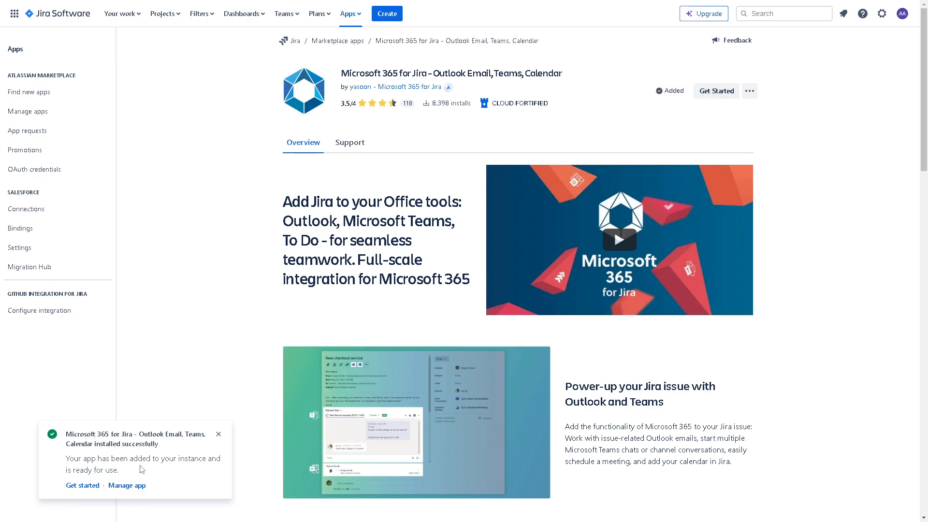
mouse_move(152, 472)
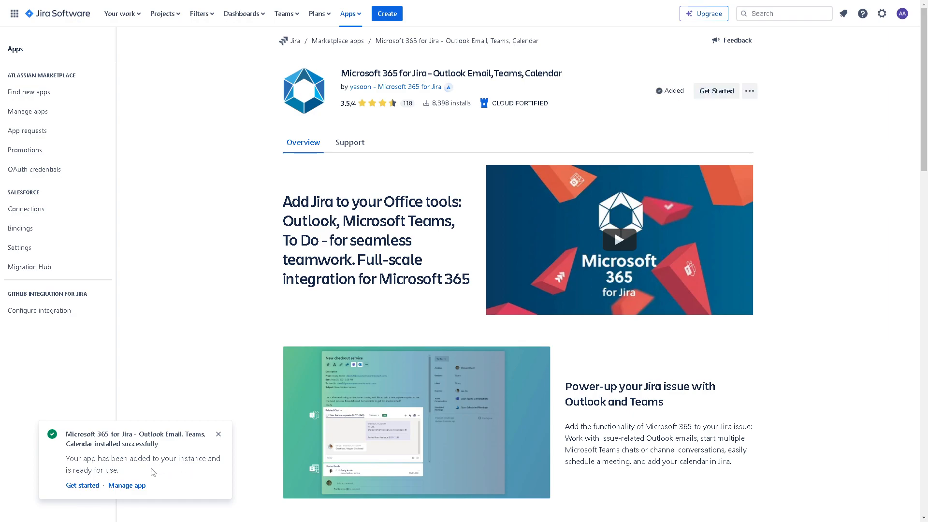
mouse_move(127, 486)
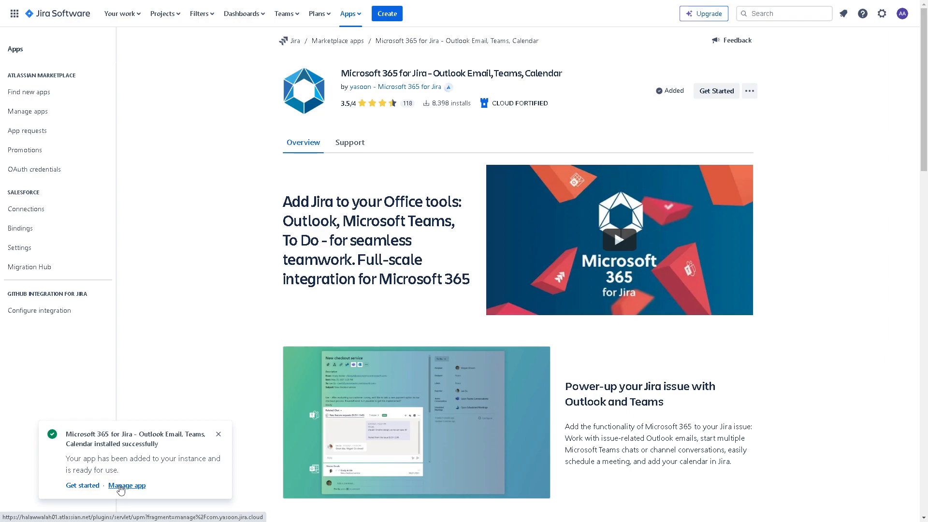
left_click(127, 485)
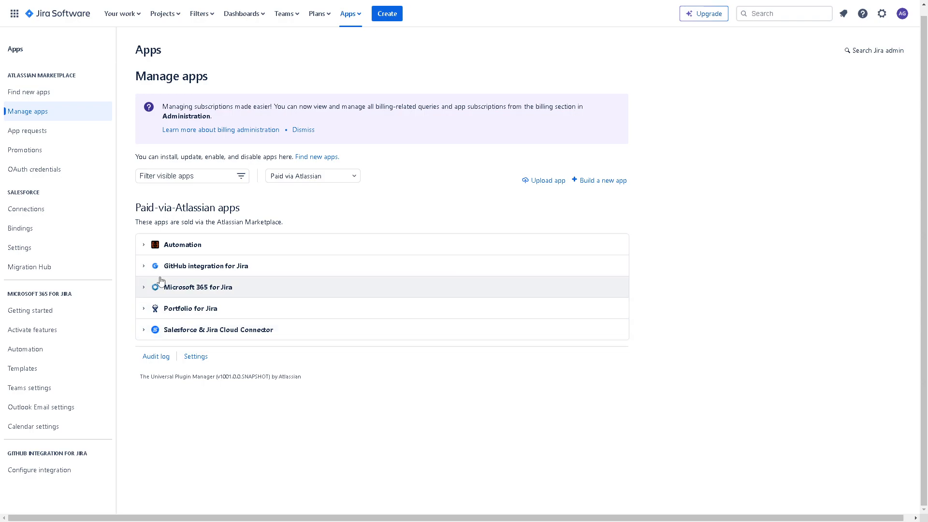
left_click(144, 288)
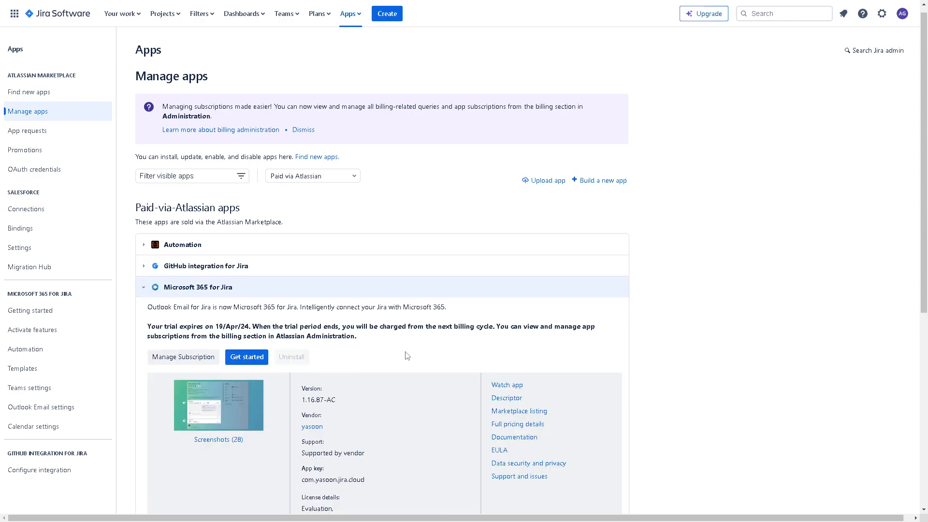
scroll("down", 3)
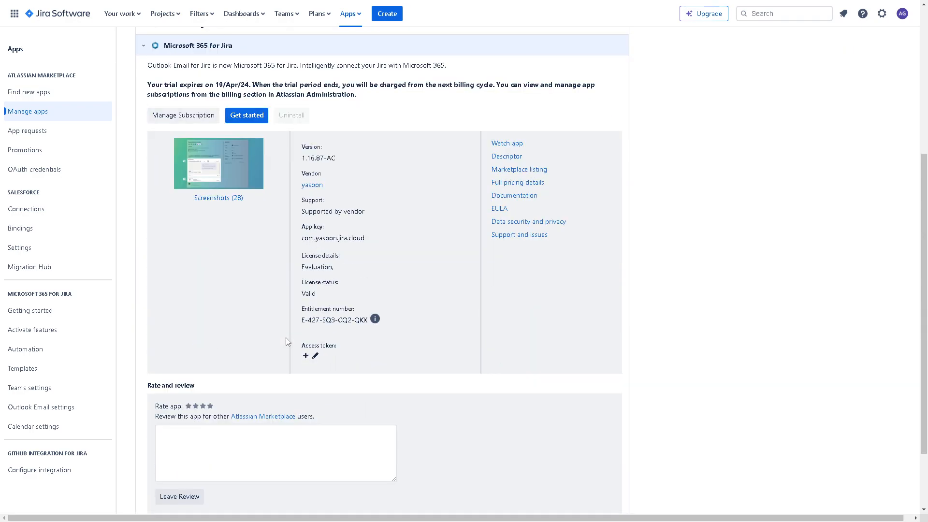
scroll("down", 3)
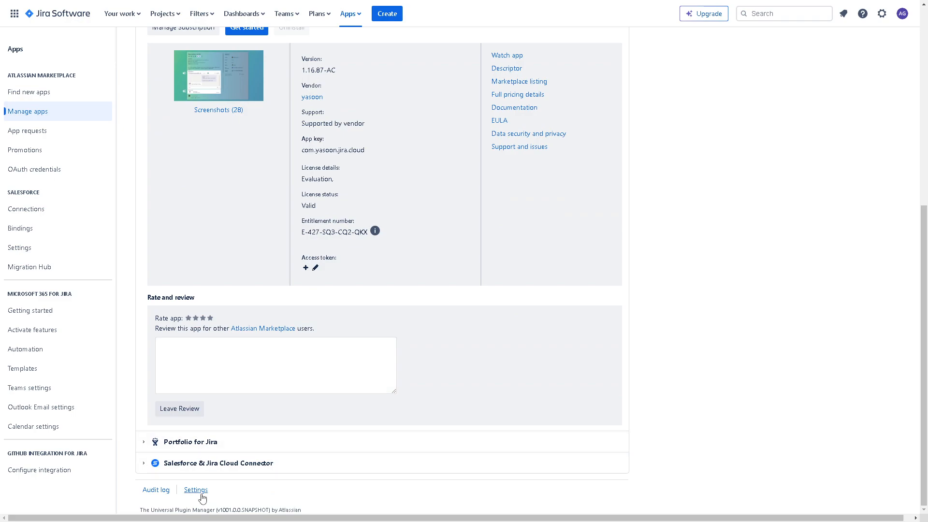
Bring up Manage apps settings with private listings and development mode enabled.
left_click(196, 489)
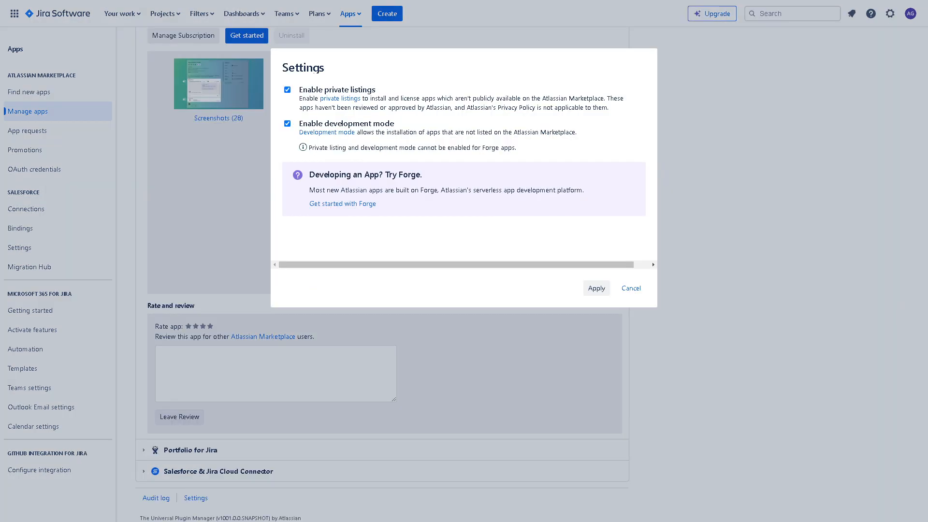
mouse_move(387, 127)
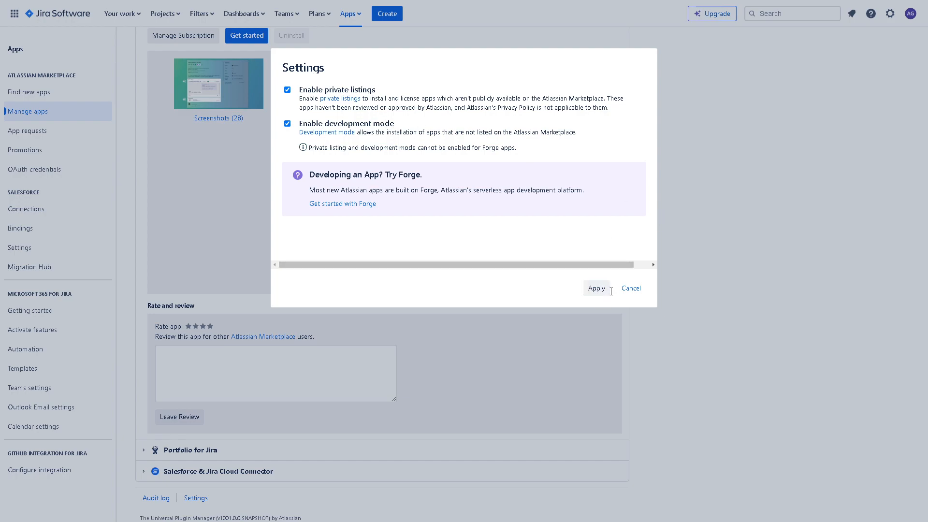
mouse_move(611, 291)
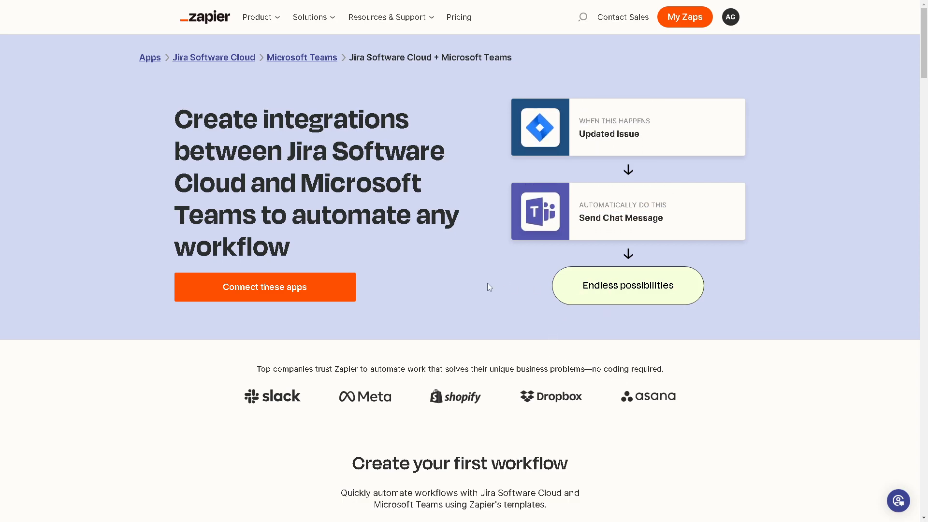
mouse_move(437, 287)
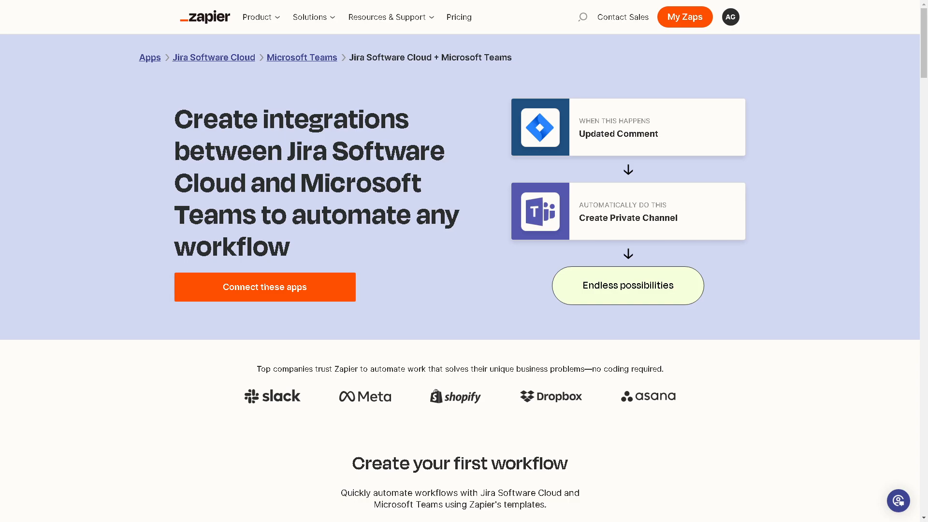
Connect Jira Software Cloud and Microsoft Teams, creating a draft Zap with trigger and action steps.
left_click(264, 286)
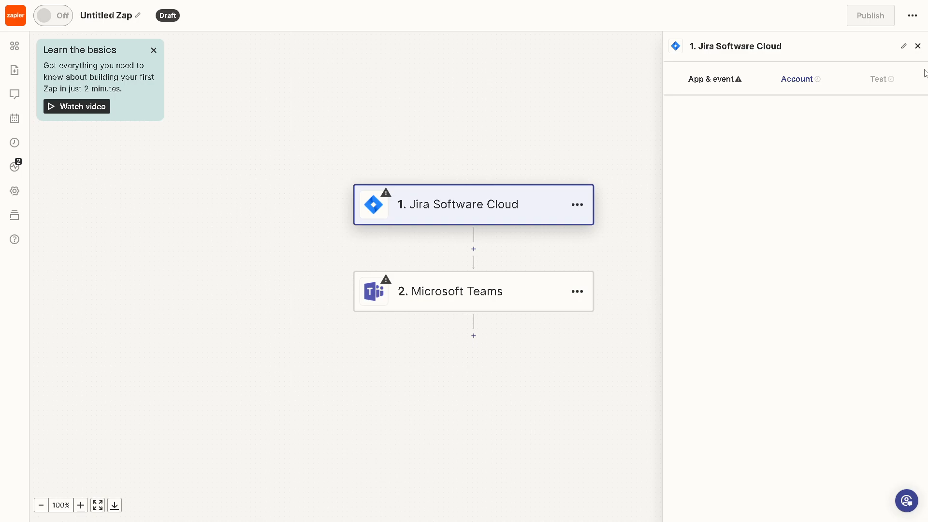
Title the draft zap 'How to Integrate Jira with Microsoft Teams' and let it auto-save.
type("How to Integrate Jira with Microsoft Teams")
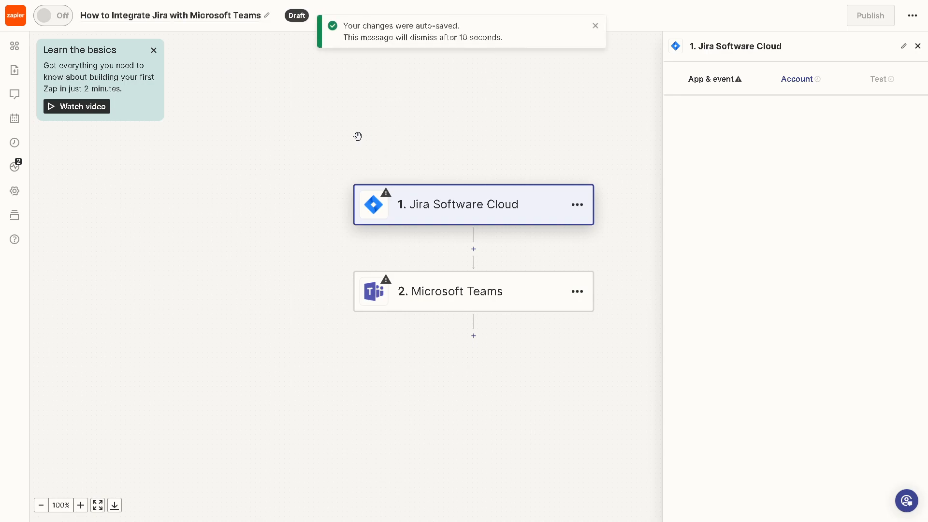
mouse_move(549, 222)
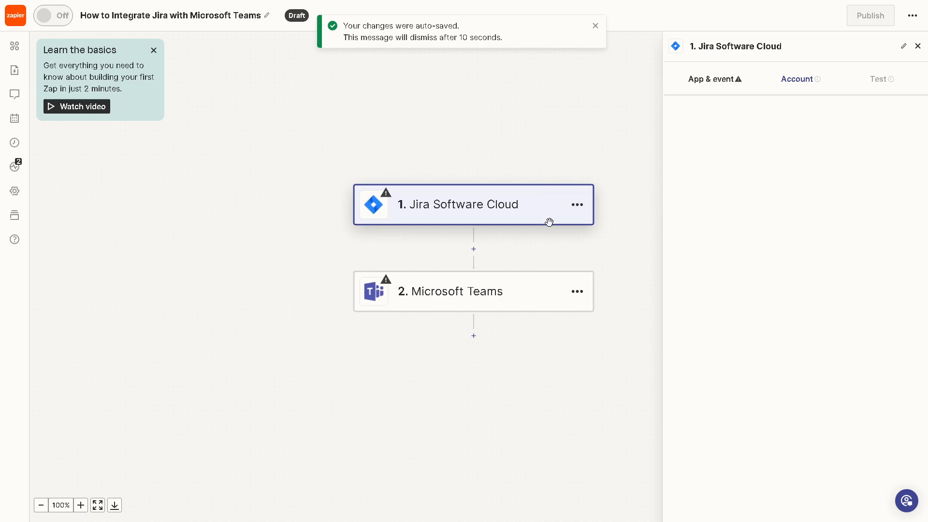
mouse_move(522, 252)
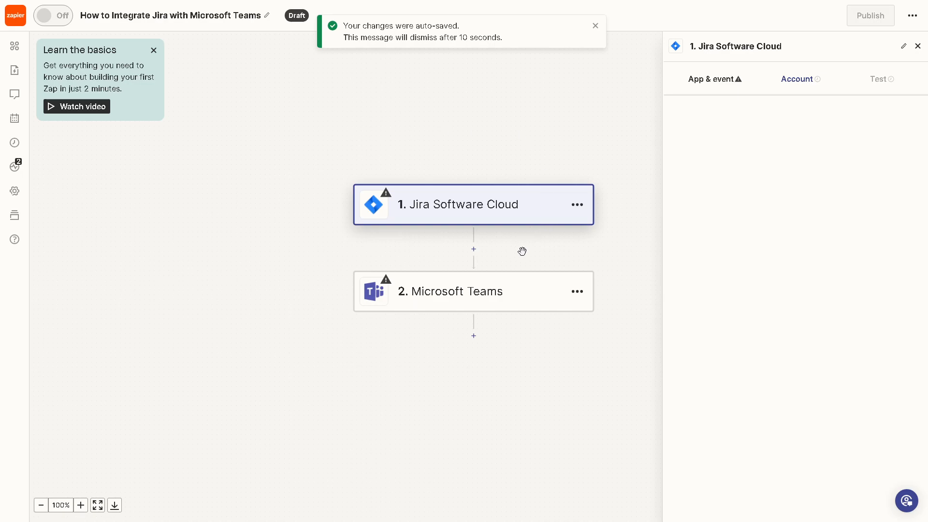
mouse_move(499, 314)
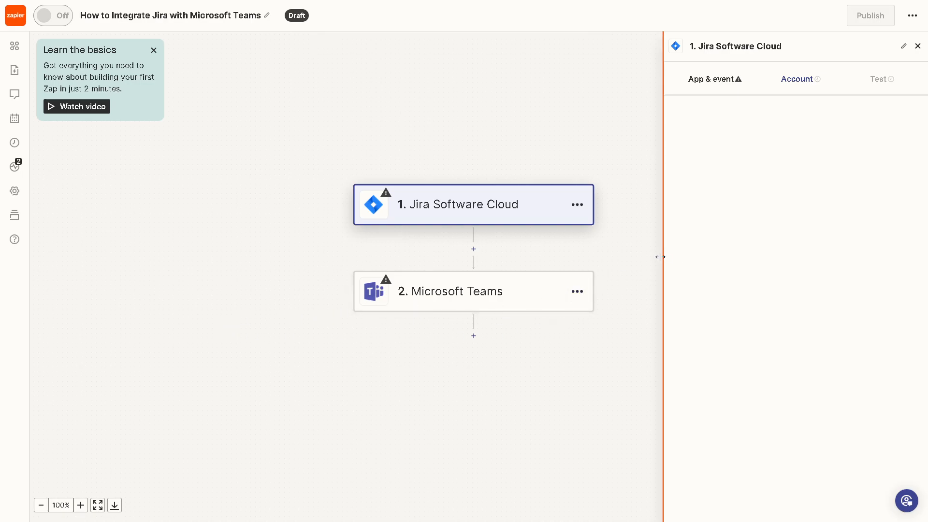
mouse_move(651, 250)
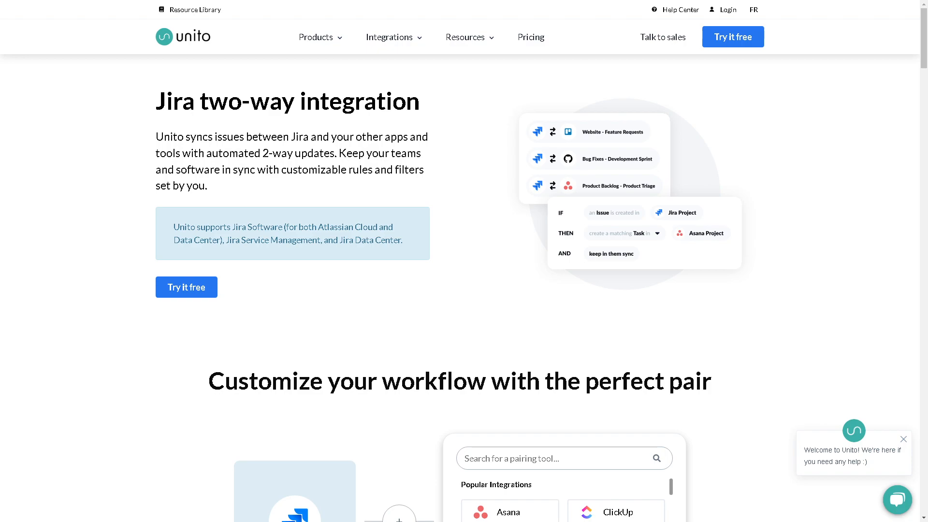
mouse_move(495, 336)
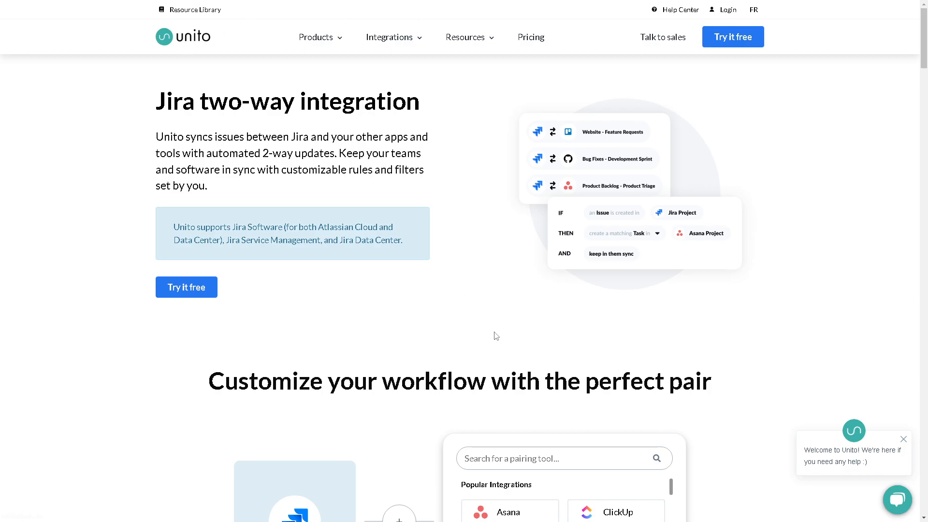
Search 'Microsoft Teams' as the pairing tool in Unito's Jira two-way integration finder.
scroll("down", 3)
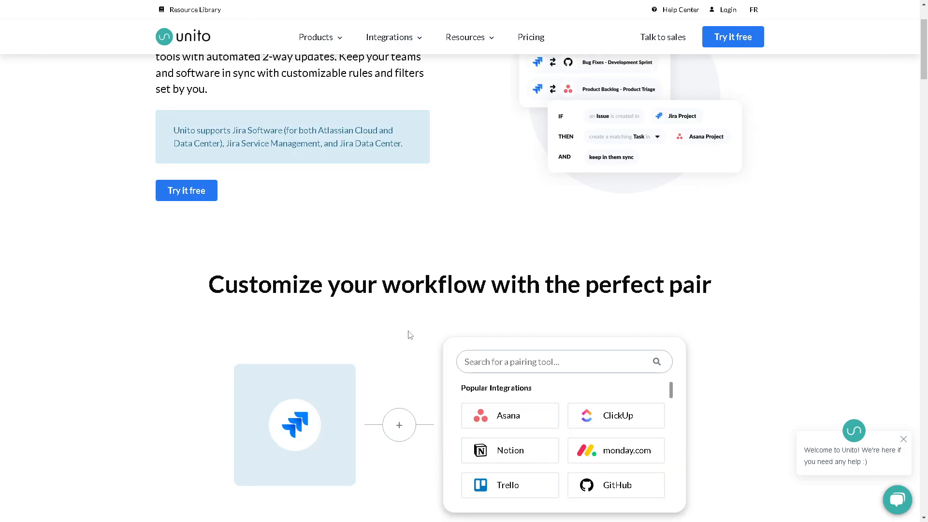
scroll("down", 3)
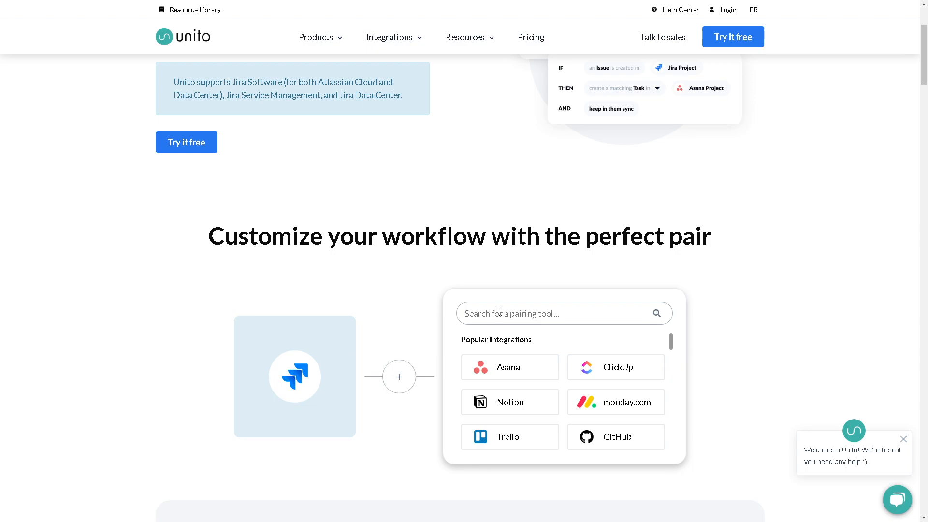
type("Micro")
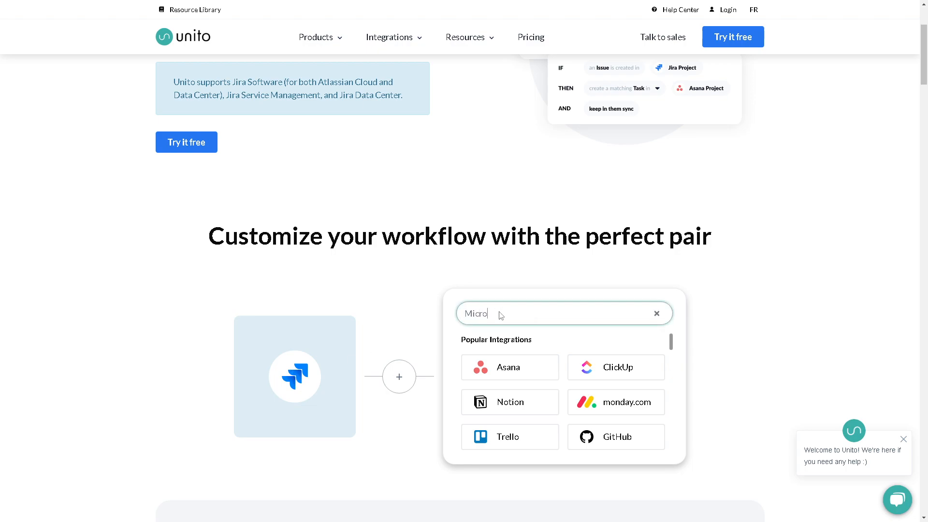
type("soft Team")
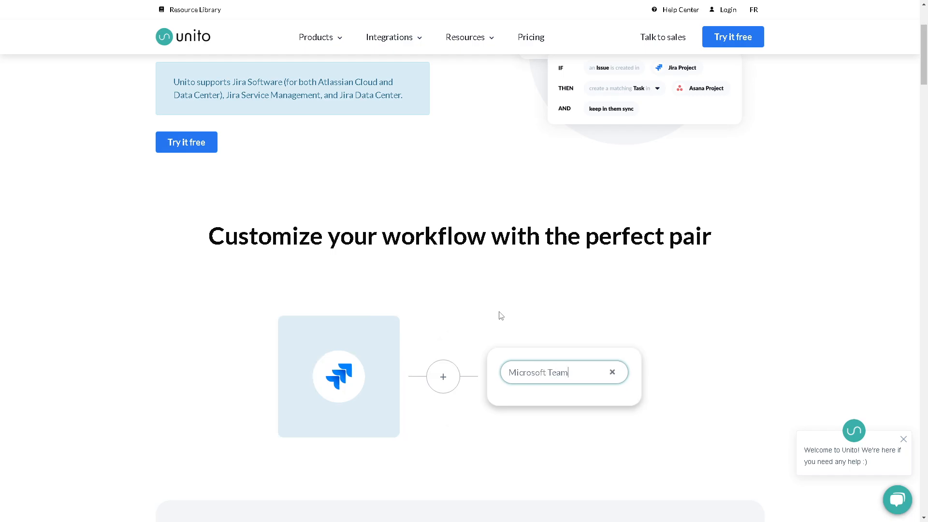
Scroll through the Jira–Teams pairing results and integration details below the search.
scroll("down", 3)
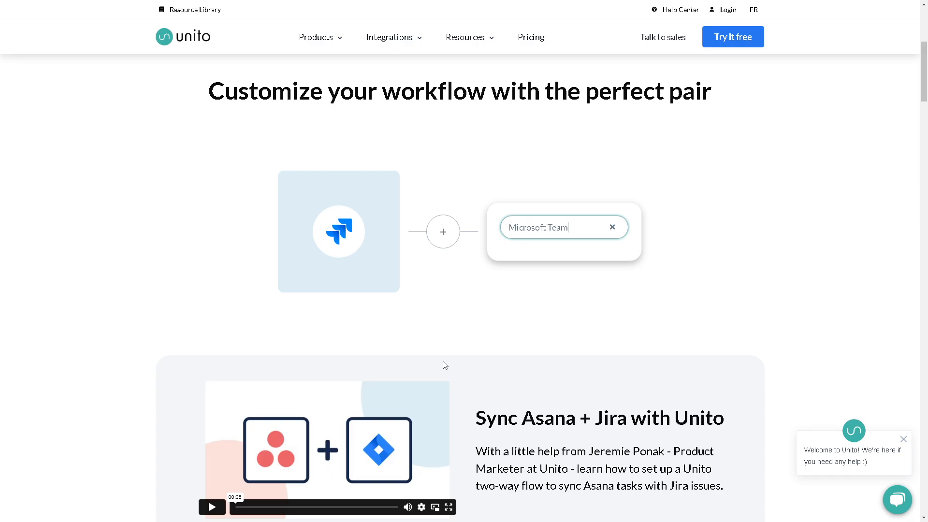
scroll("down", 3)
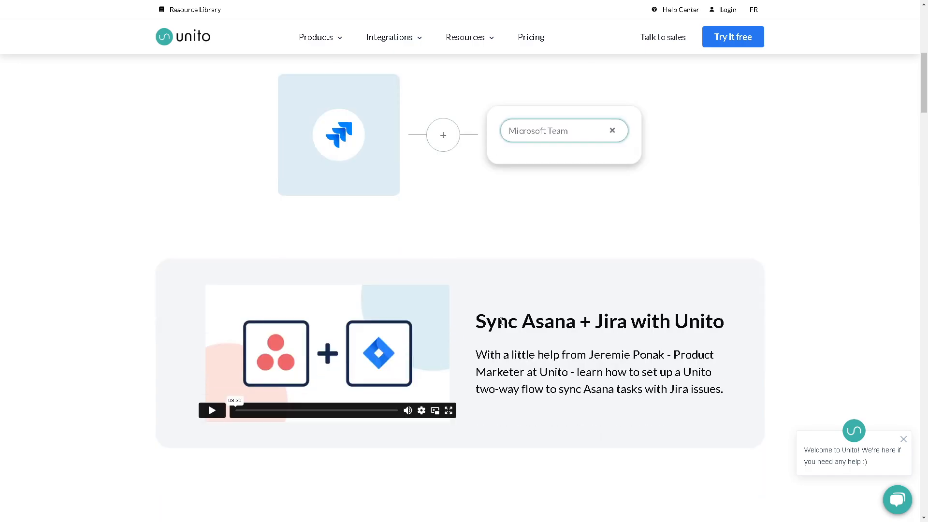
scroll("down", 3)
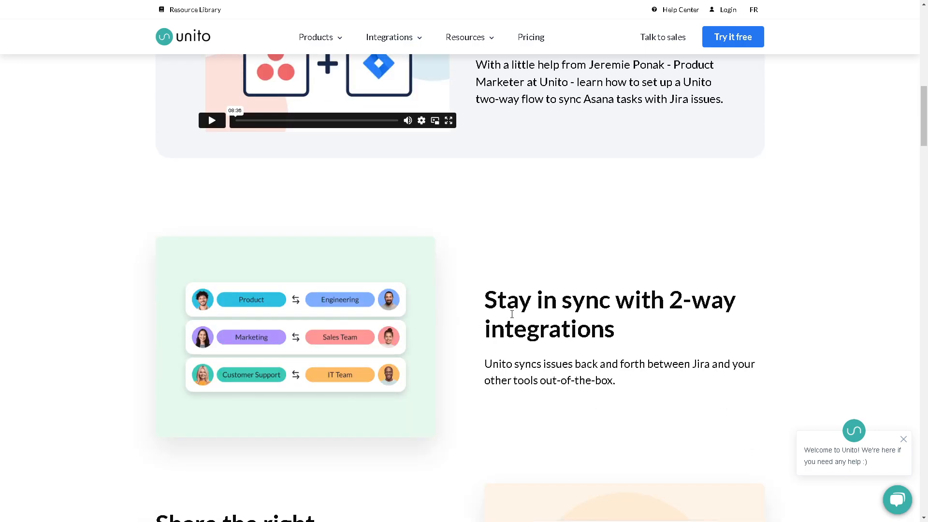
scroll("down", 3)
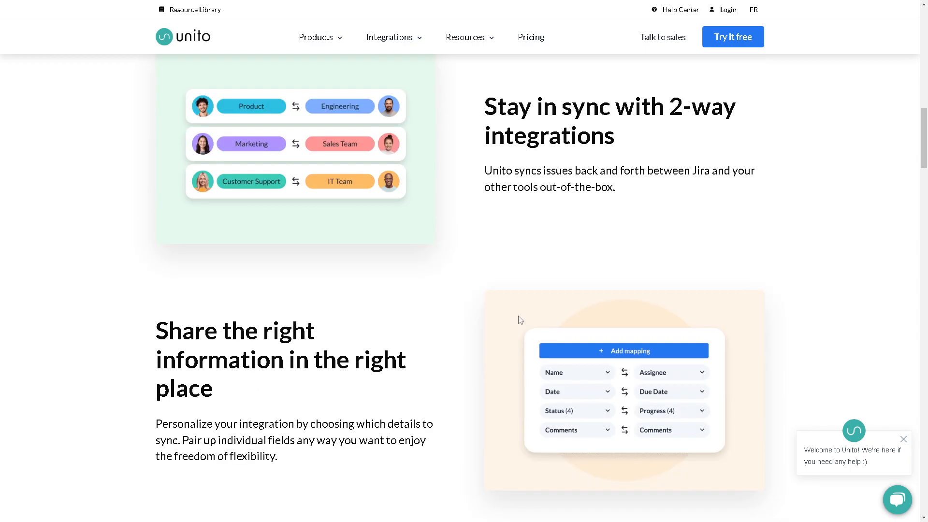
scroll("up", 3)
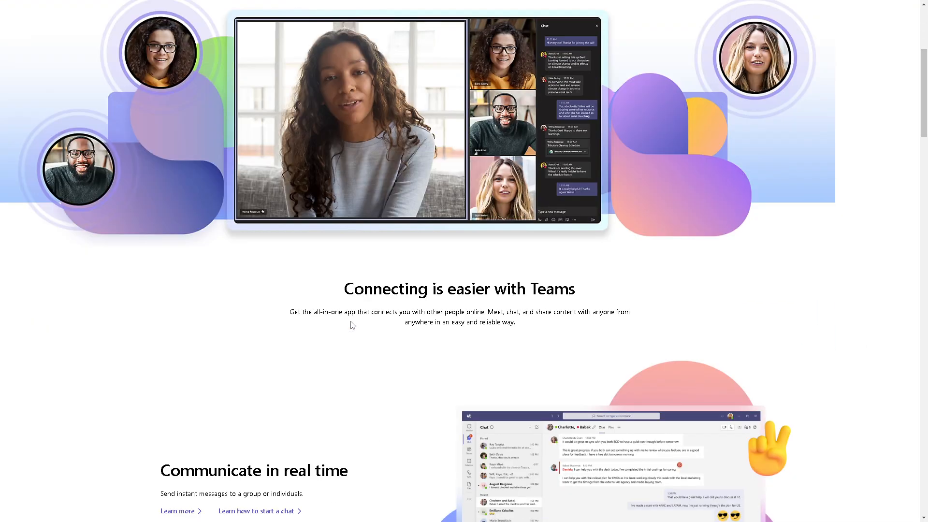
Scroll the Microsoft Teams product page down to its Additional resources section.
scroll("down", 3)
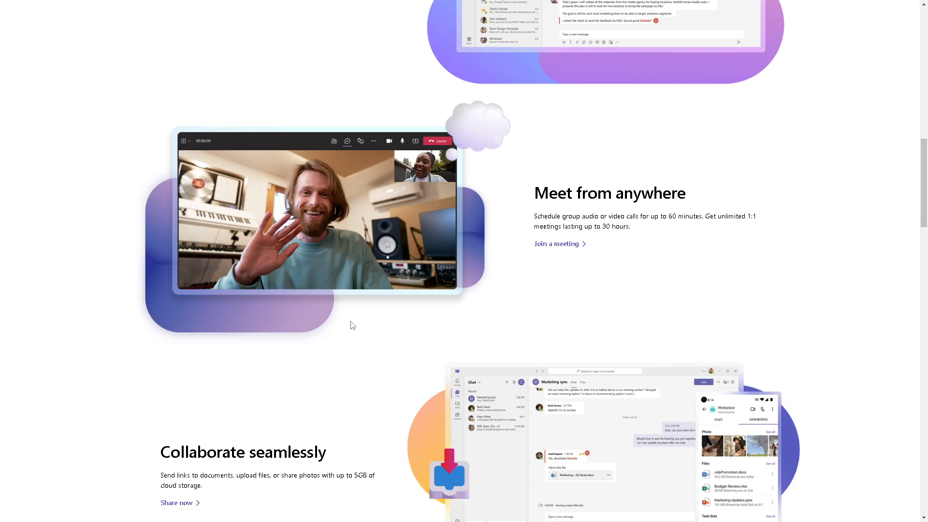
scroll("down", 3)
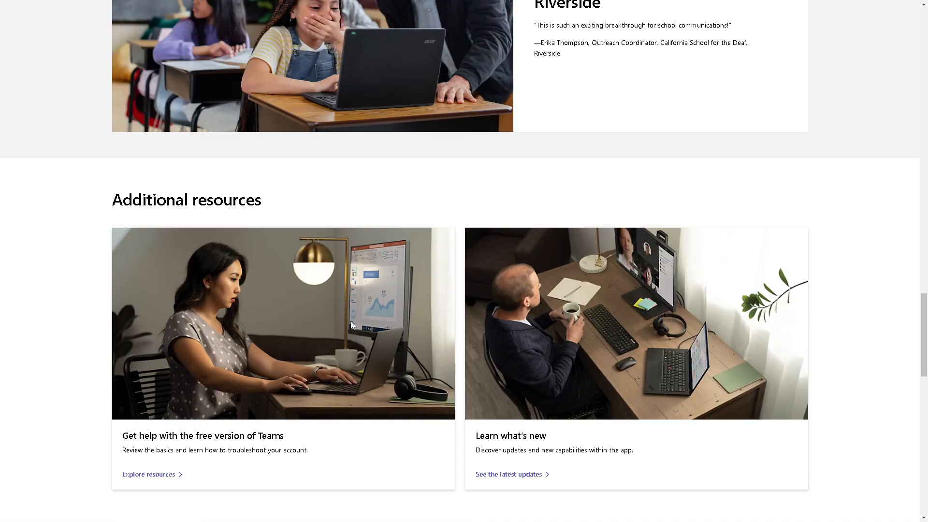